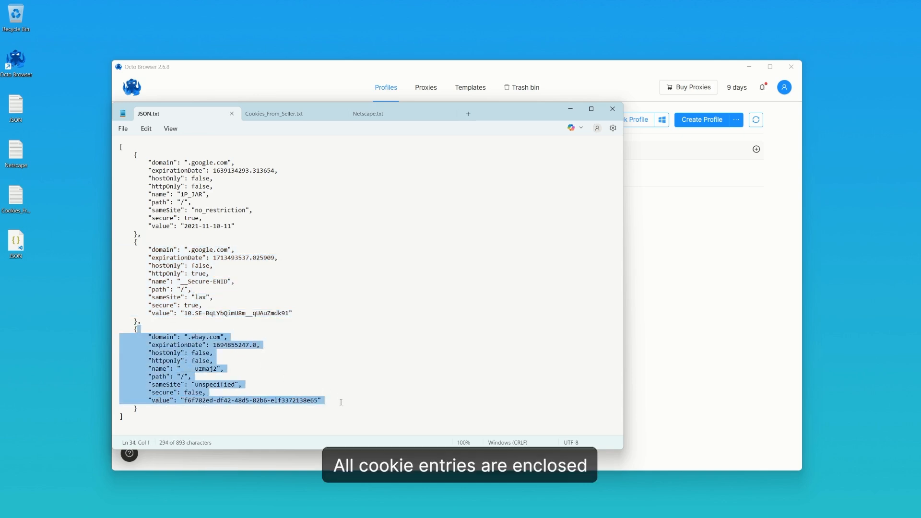
- Cut the login, password and token lines out of Cookies_From_Seller.txt
click(122, 415)
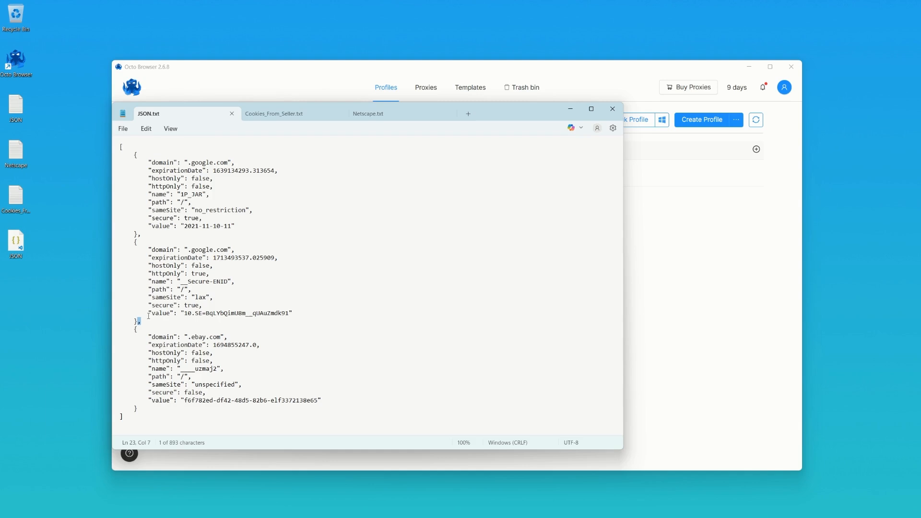
double_click(163, 162)
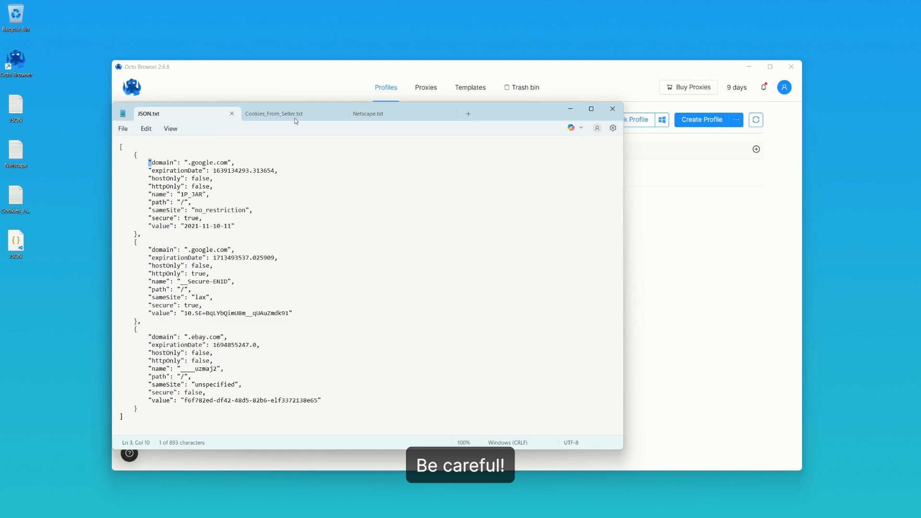
click(274, 113)
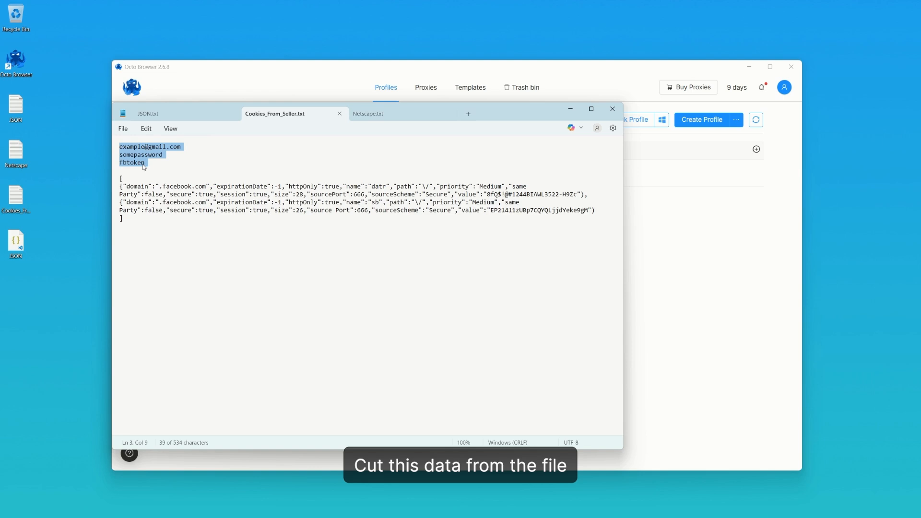
key(ctrl+x)
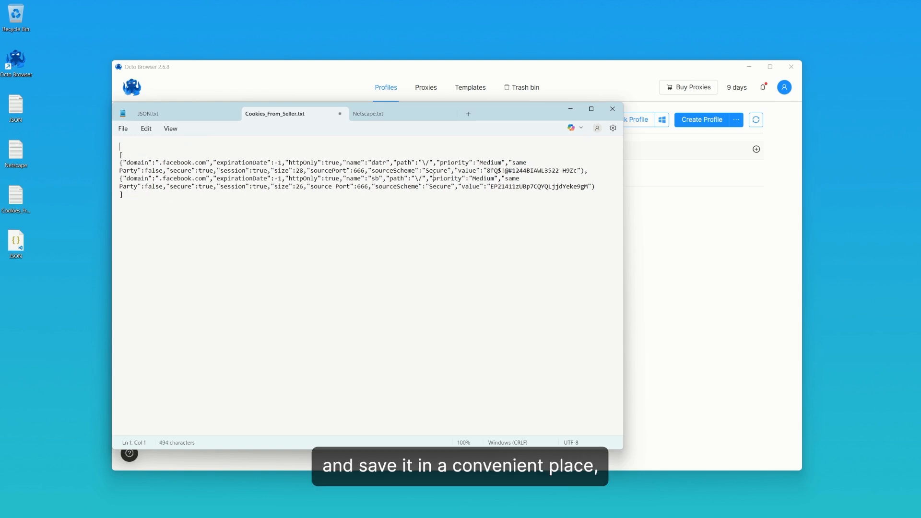
click(612, 108)
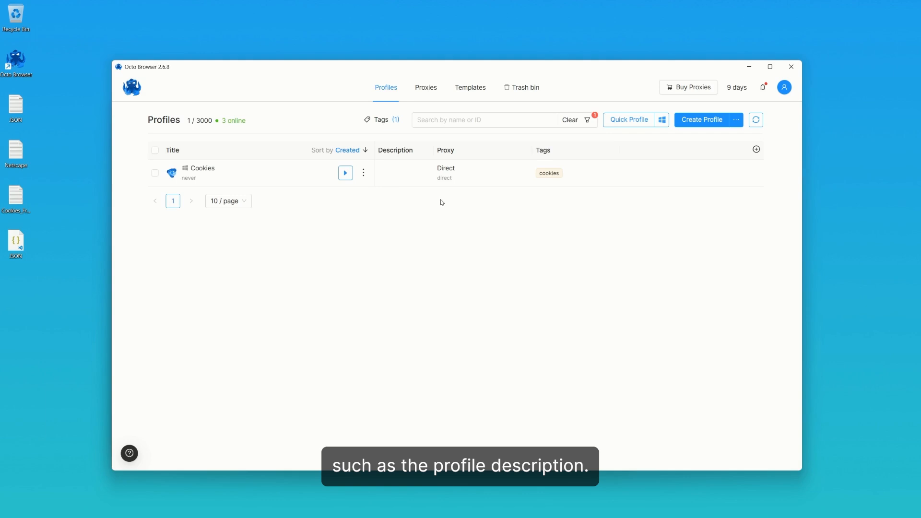
click(401, 172)
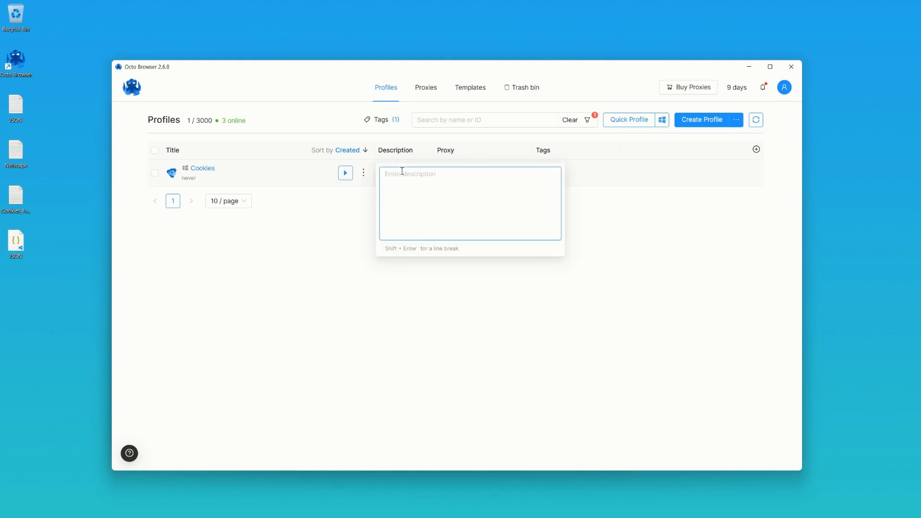
text(example@gmail.com)
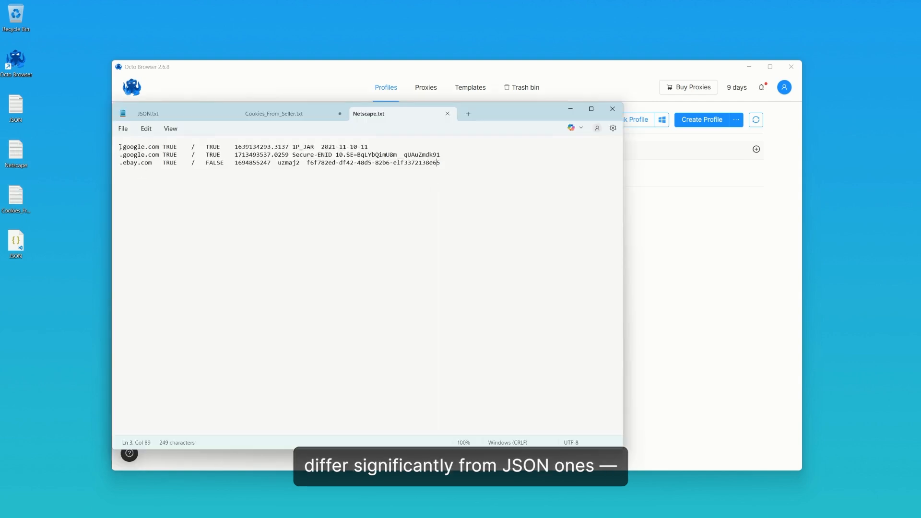
double_click(138, 145)
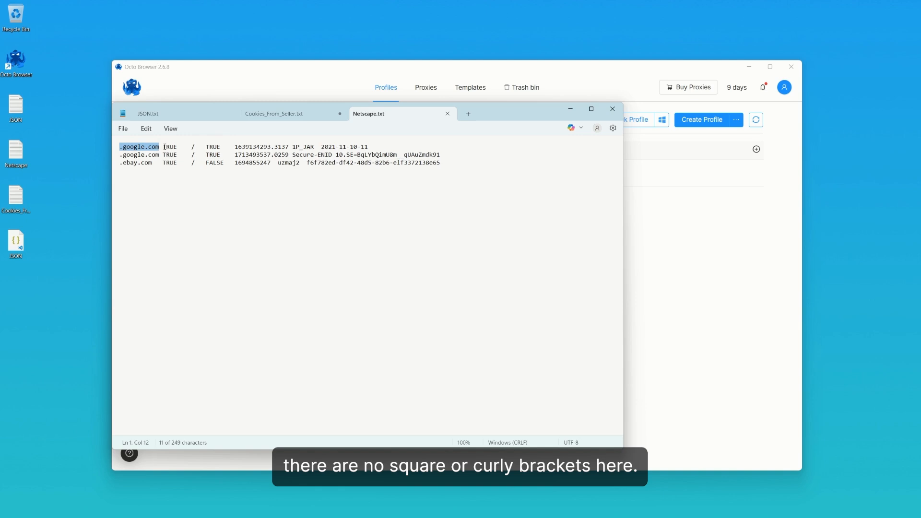
double_click(169, 146)
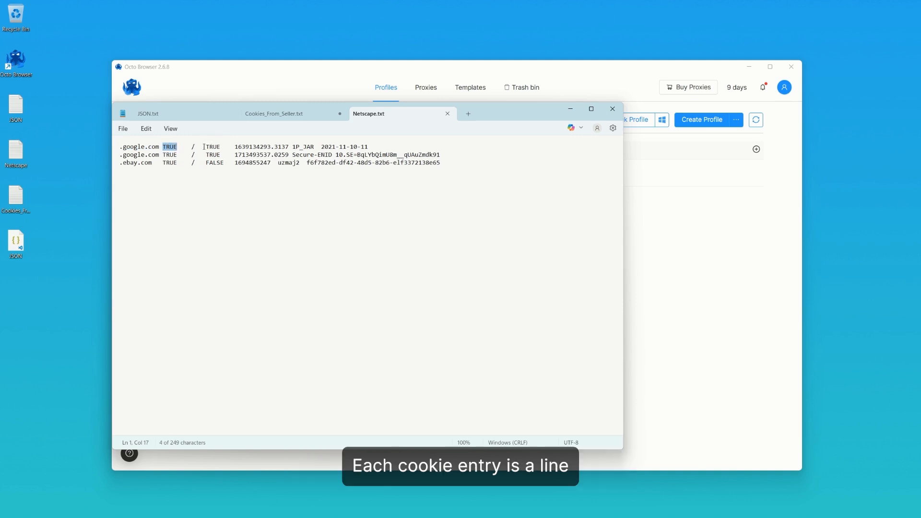
click(211, 146)
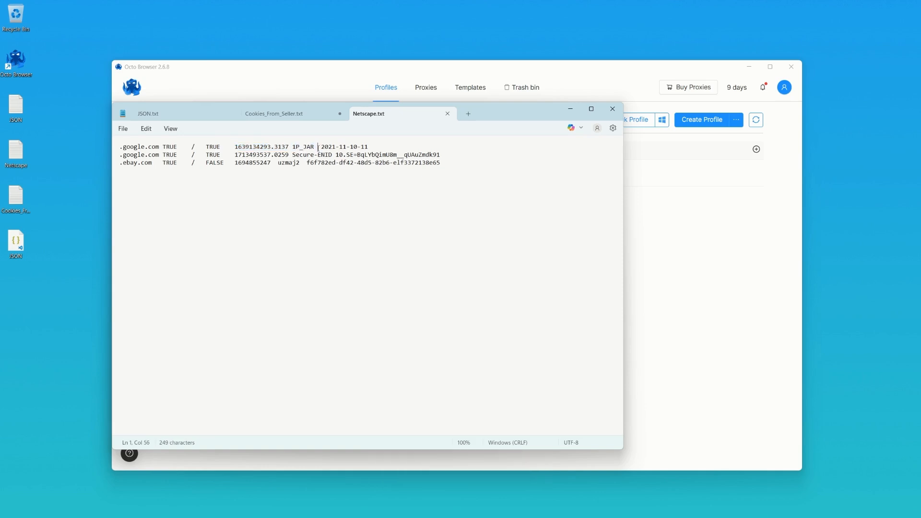
double_click(344, 146)
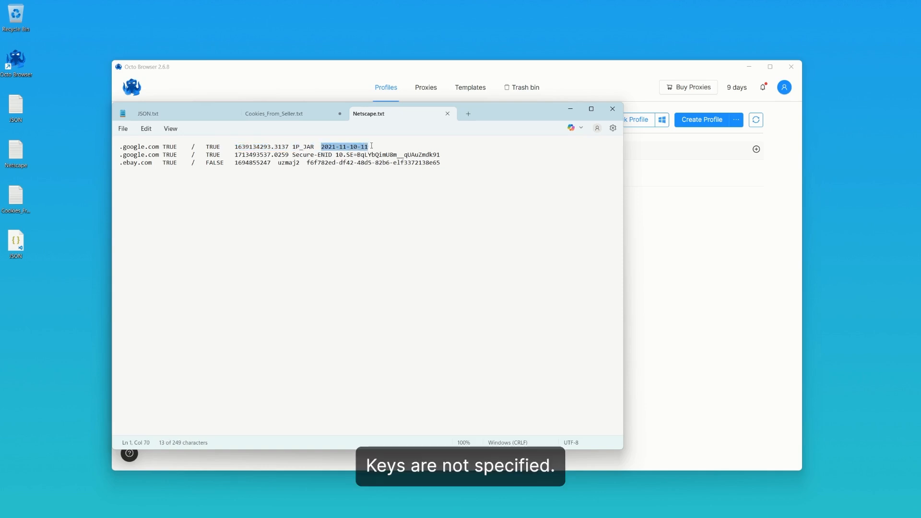
click(612, 108)
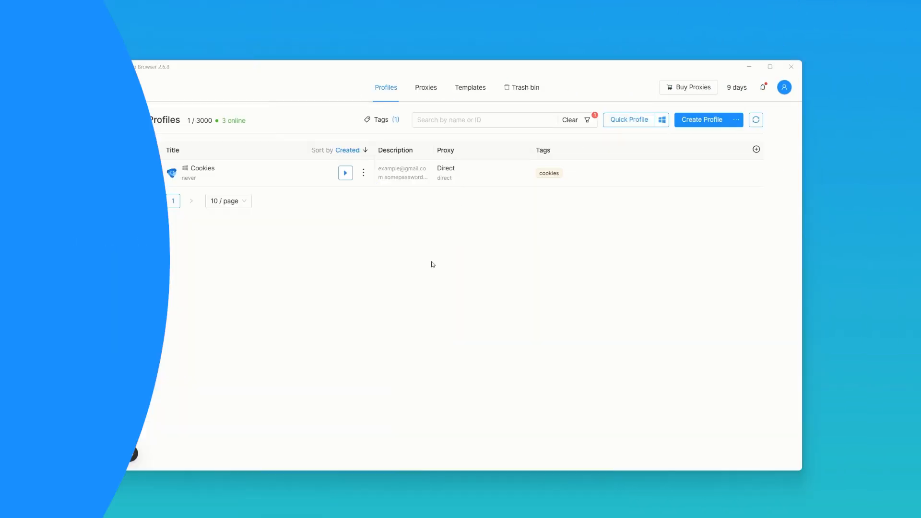
click(363, 173)
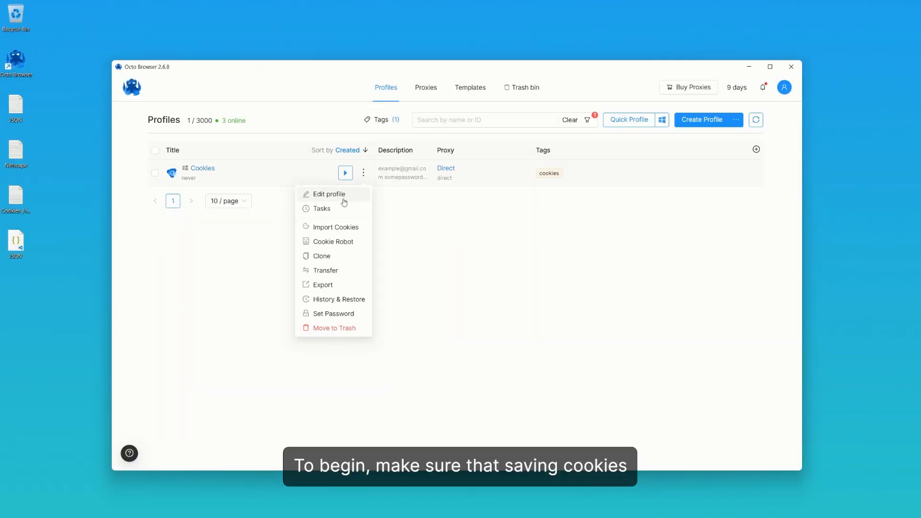
click(329, 194)
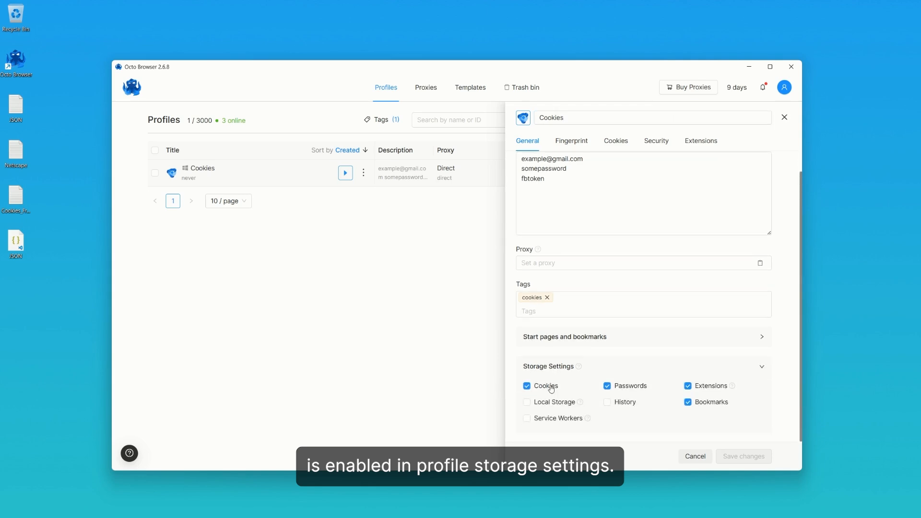
mouse_move(567, 384)
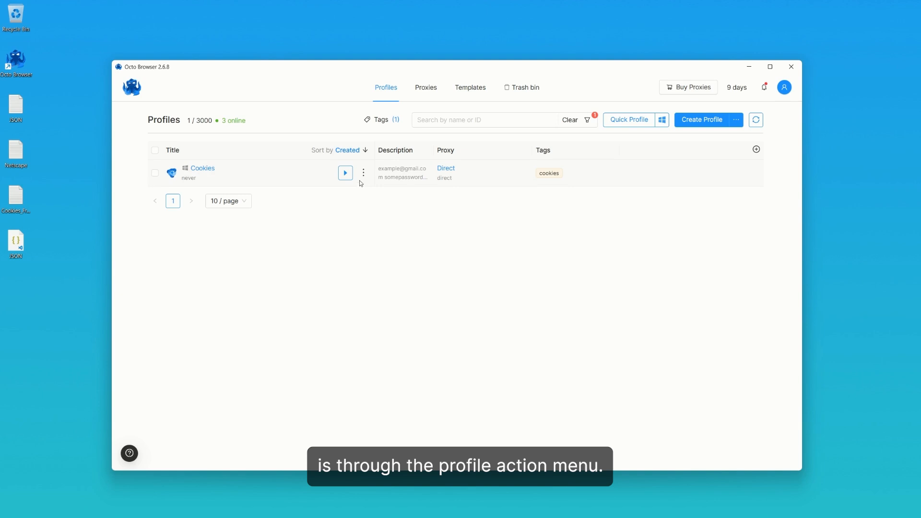
- Preview the Import Cookies window, then copy the whole JSON cookie list from JSON.txt
click(363, 172)
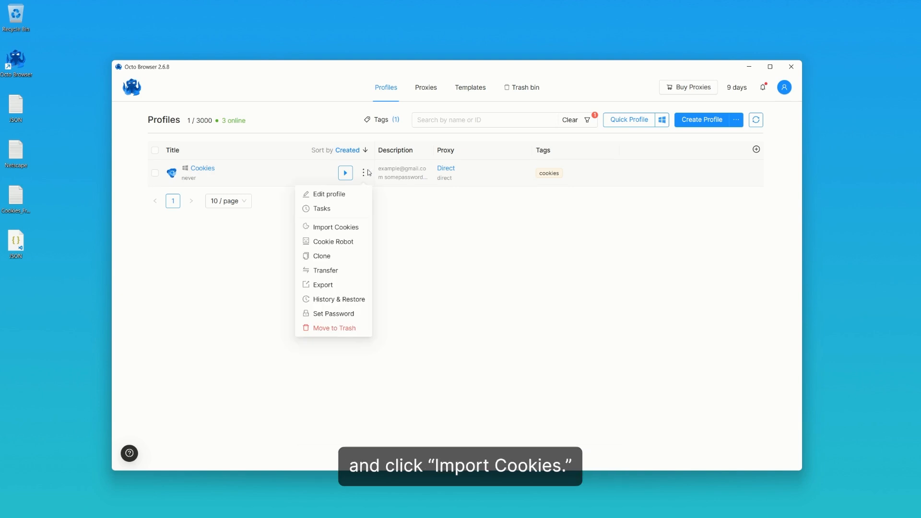
click(336, 226)
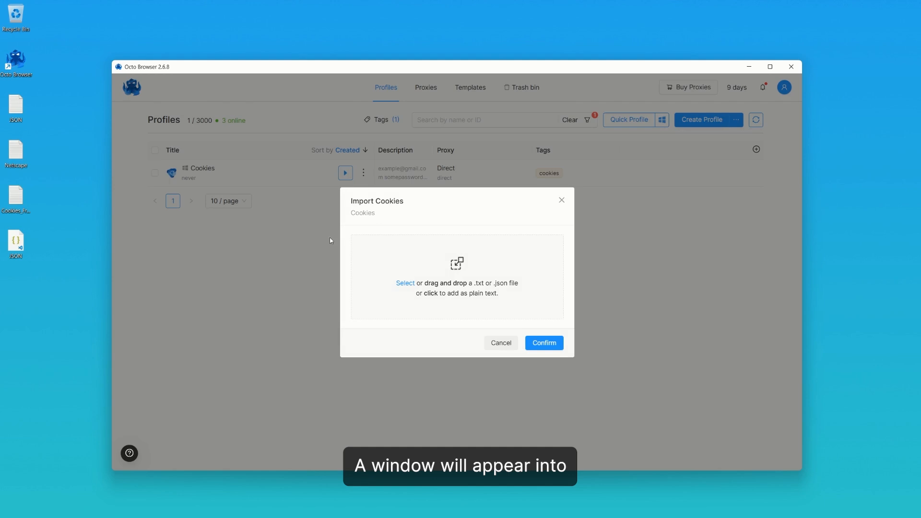
mouse_move(323, 251)
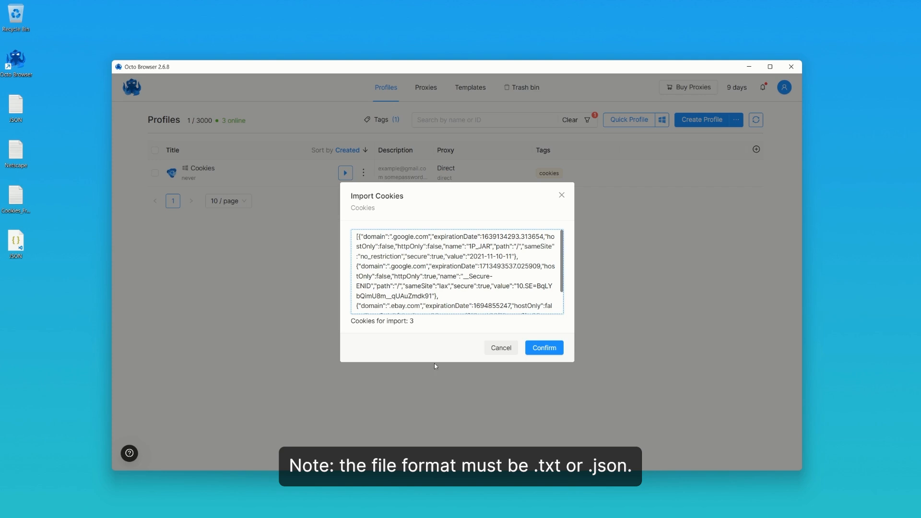
mouse_move(554, 210)
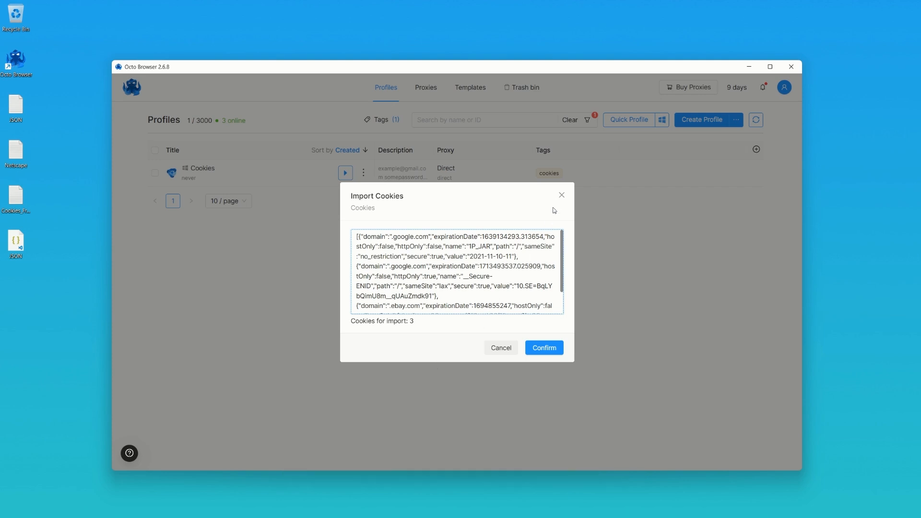
click(543, 347)
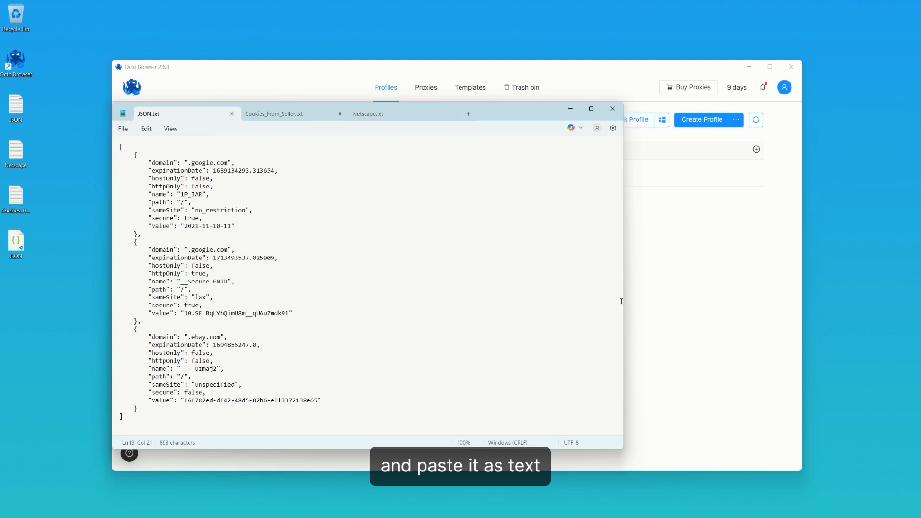
key(ctrl+a)
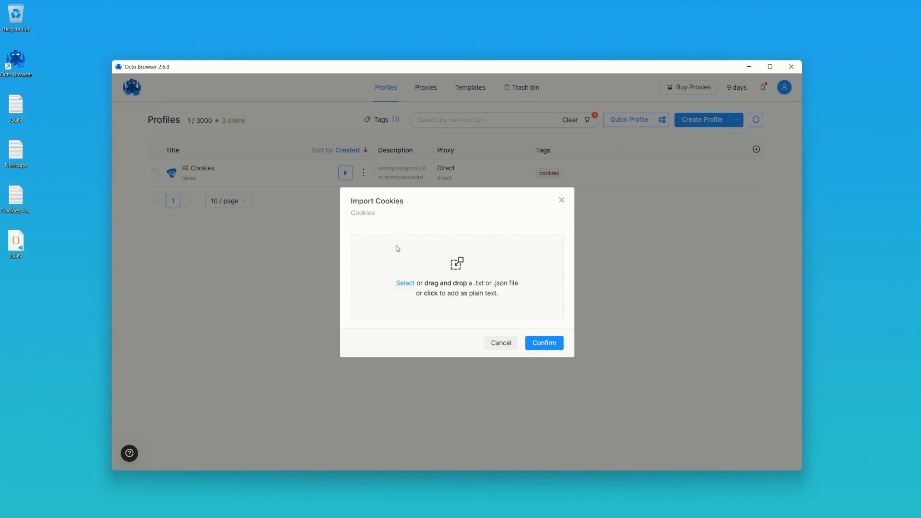
- Import the three cookies as pasted text and confirm
click(457, 276)
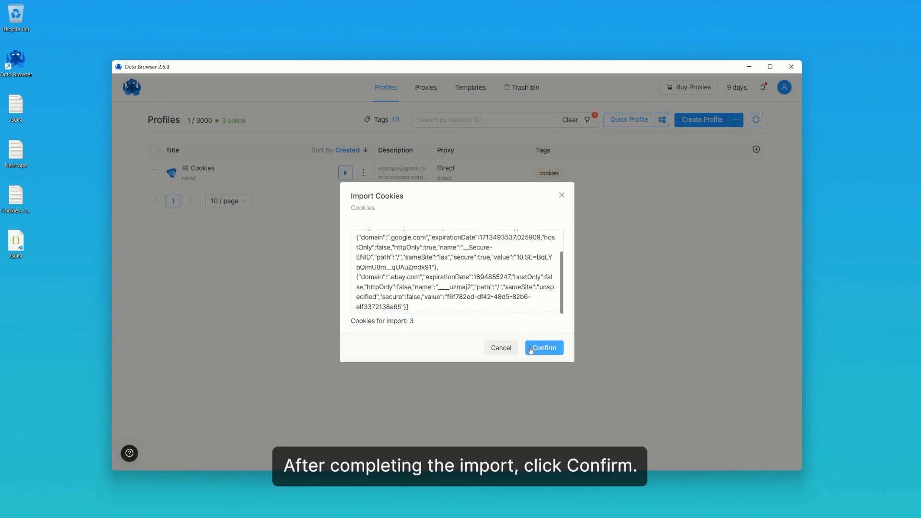
click(542, 347)
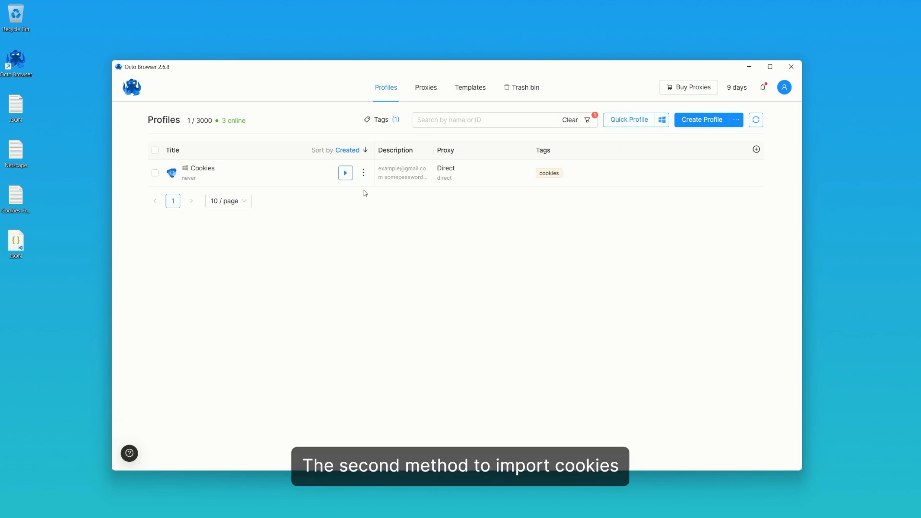
- Save the three pasted cookies in the Cookies profile's cookie settings
click(363, 173)
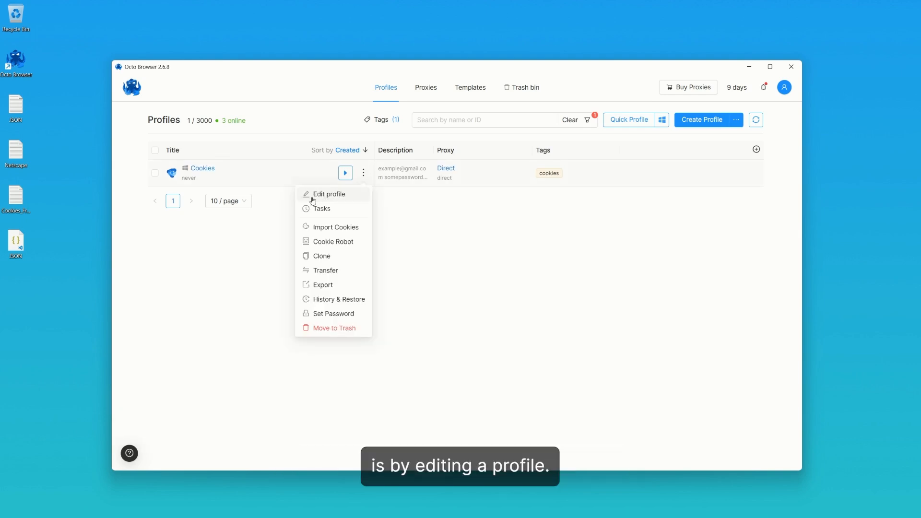
click(329, 194)
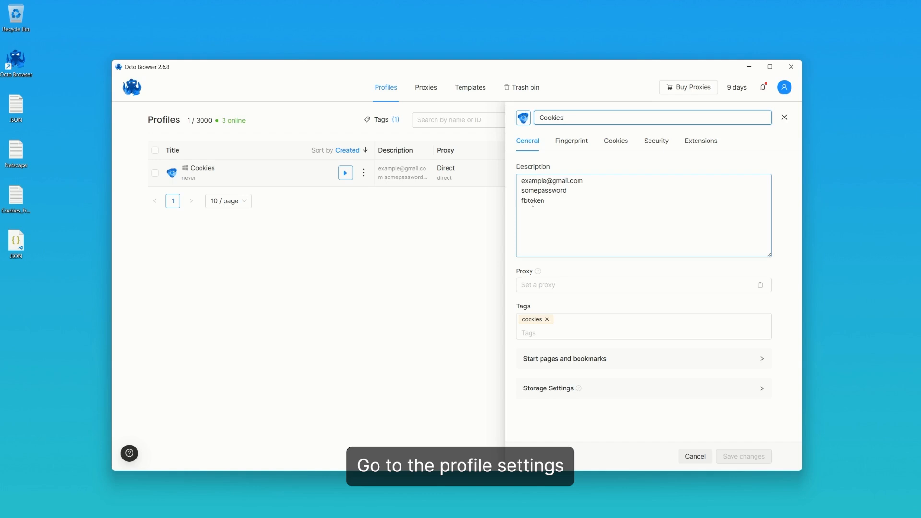
click(616, 140)
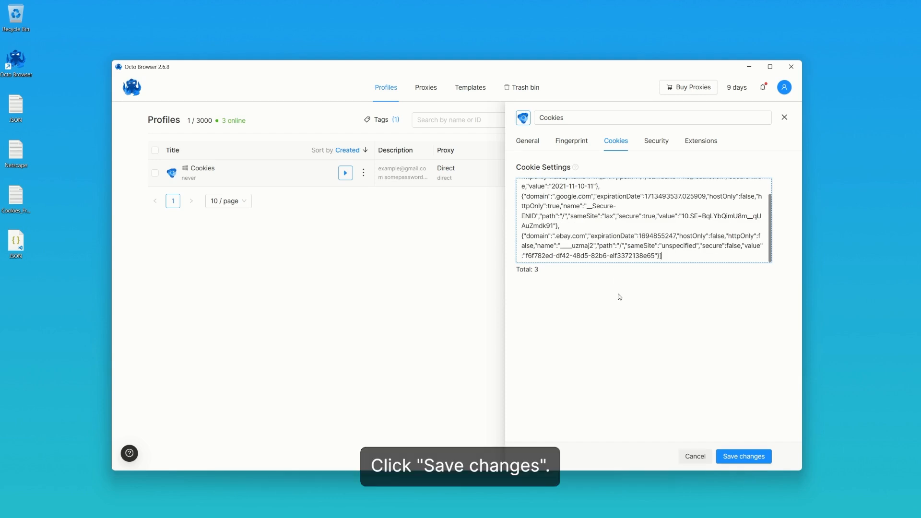
click(742, 457)
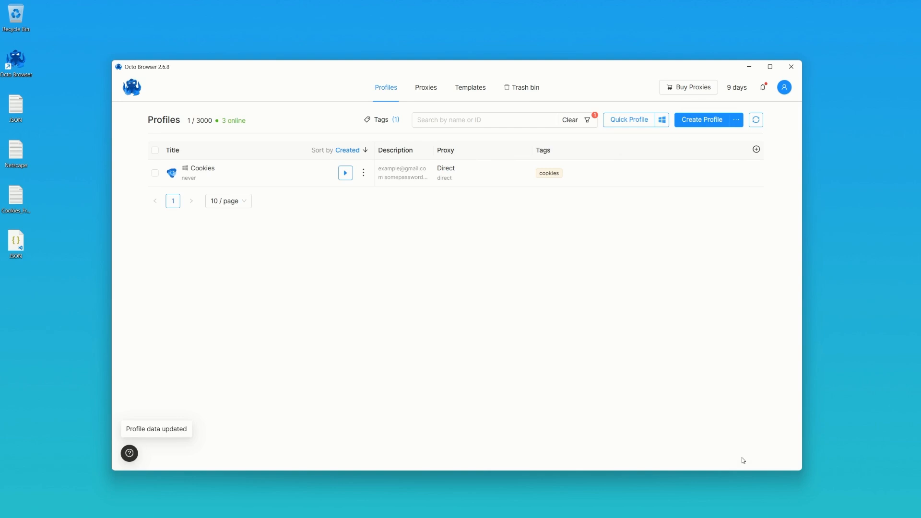
- Add a Cookies column to the profile list table
click(756, 150)
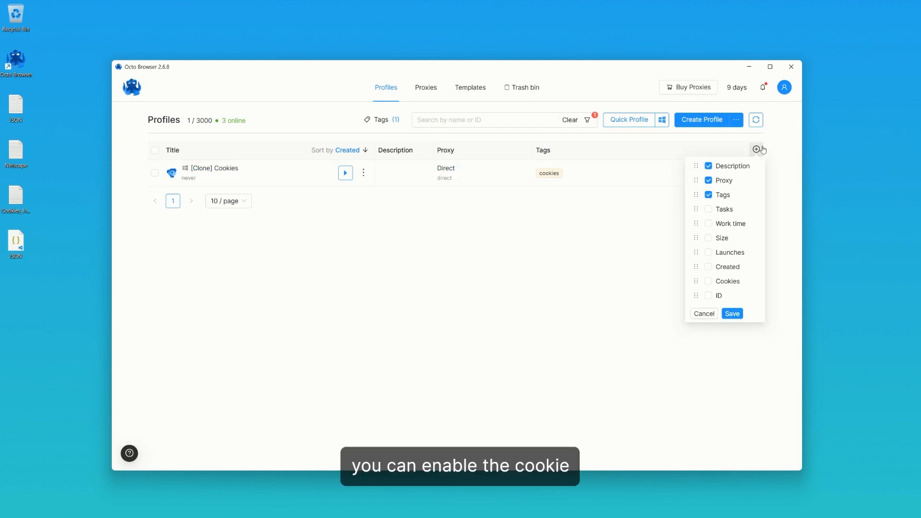
click(708, 281)
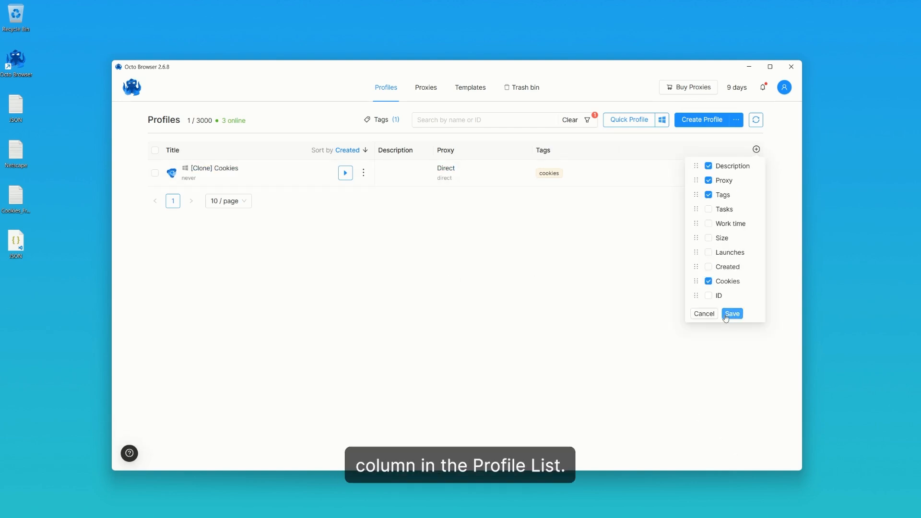
click(732, 313)
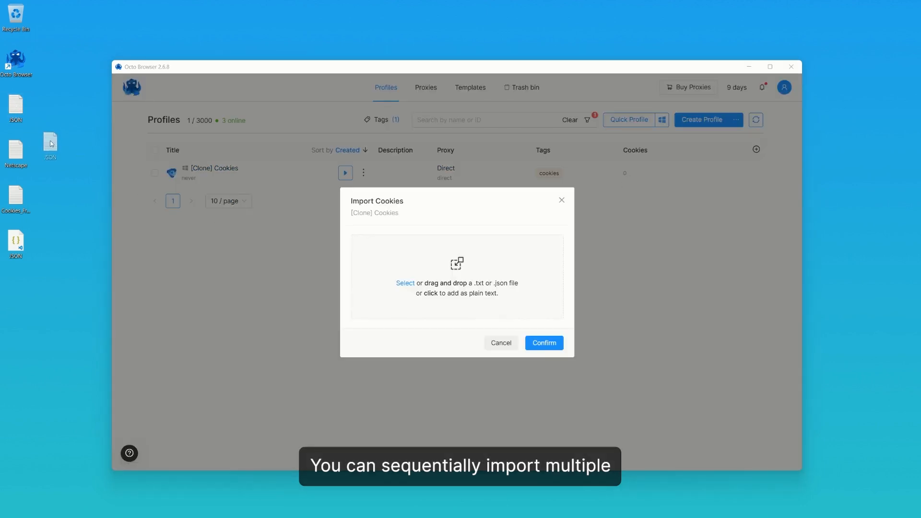
- Confirm importing the cookies into the [Clone] Cookies profile
click(543, 343)
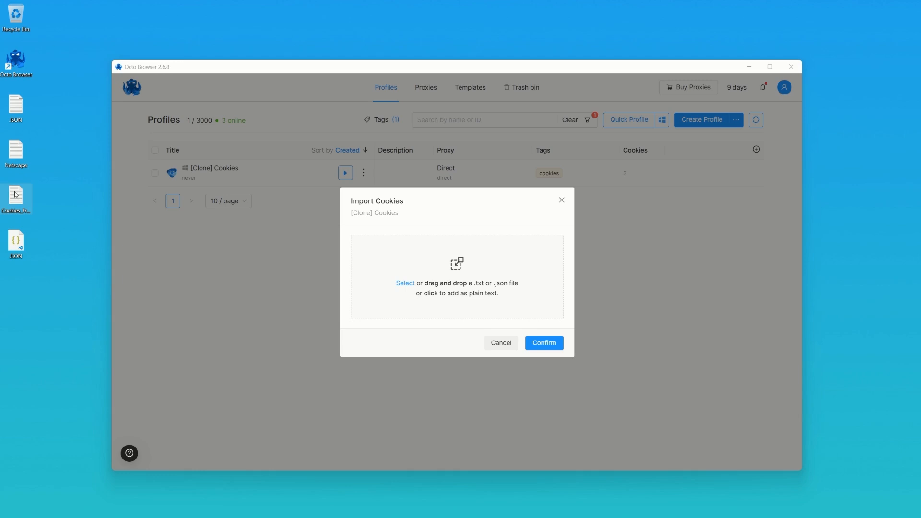
click(543, 342)
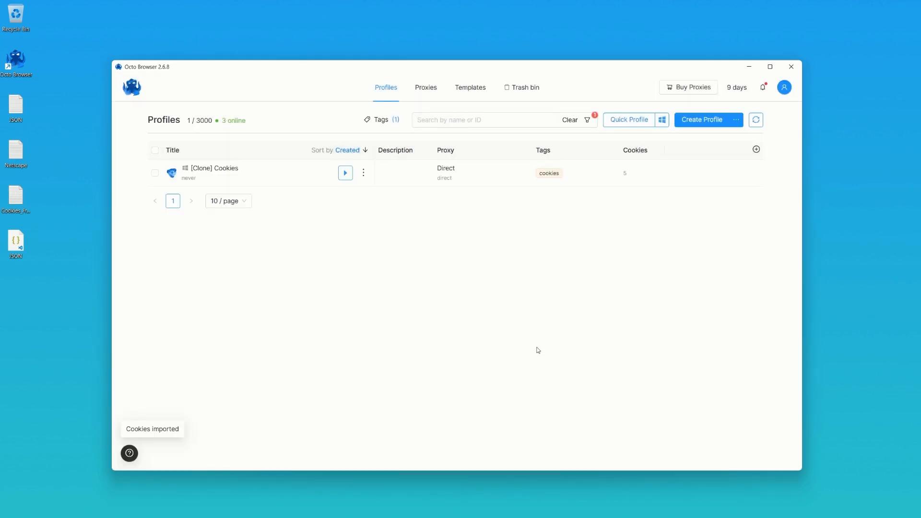
mouse_move(625, 173)
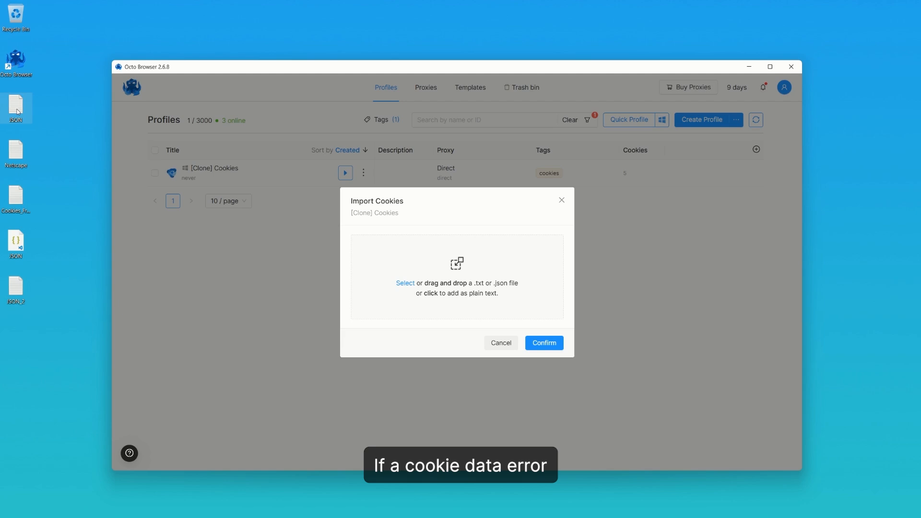
- Cancel the Import Cookies dialog without importing
click(457, 293)
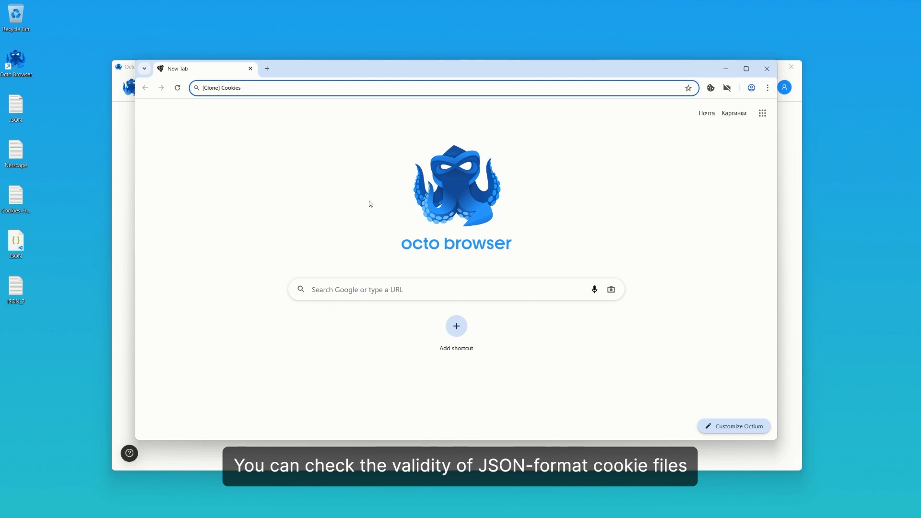
- Navigate the clone's browser to jsonformatter.org
text(j)
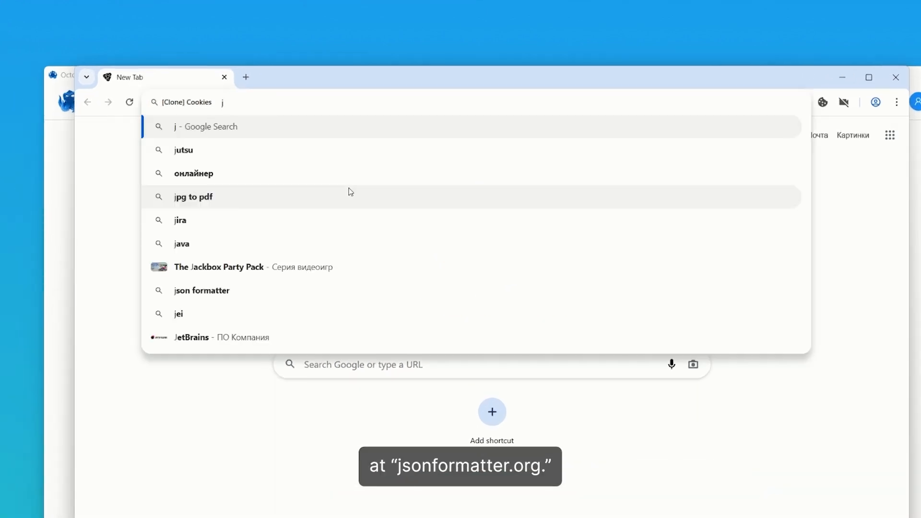
text(sonformatter.org)
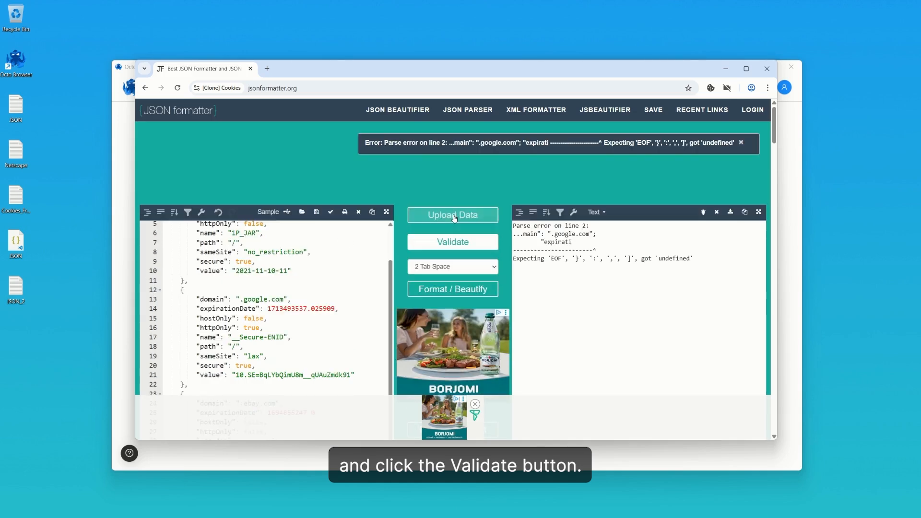
mouse_move(351, 243)
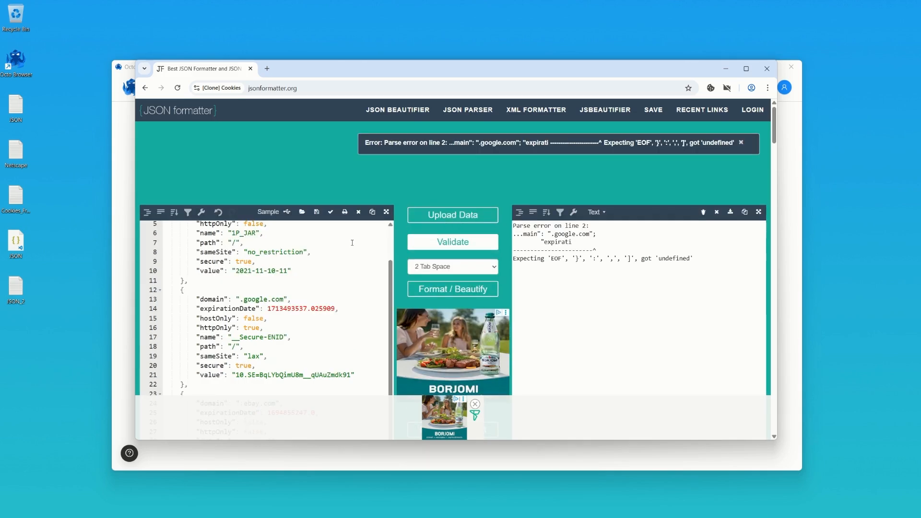
- Locate the line-2 parse error and replace the semicolon after ".google.com" with a comma
click(740, 142)
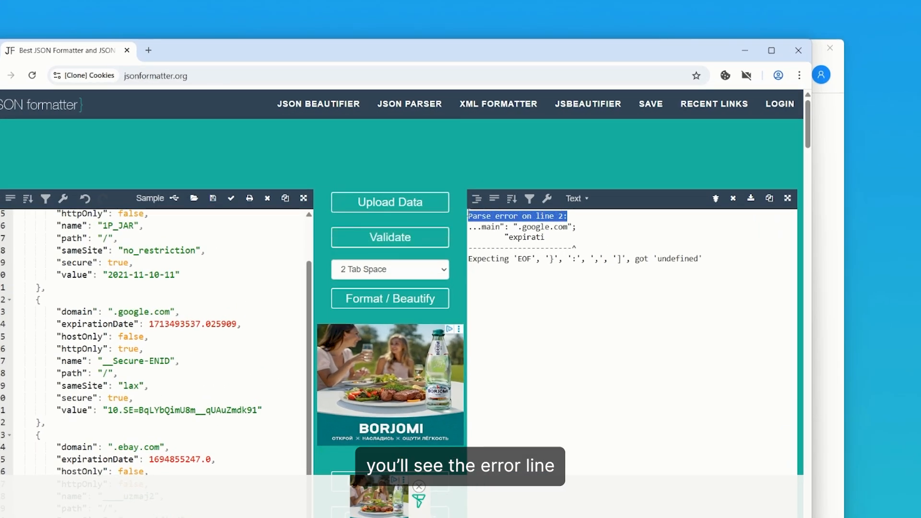
click(771, 50)
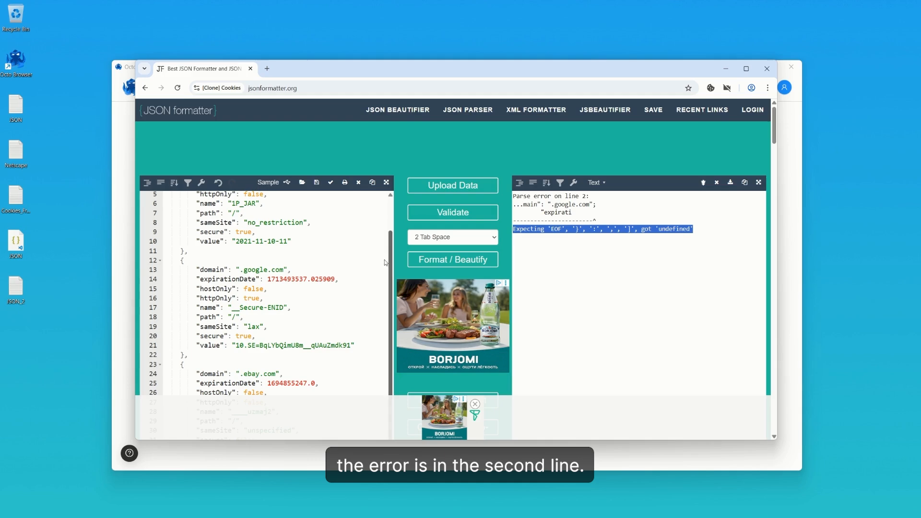
scroll(up, 3)
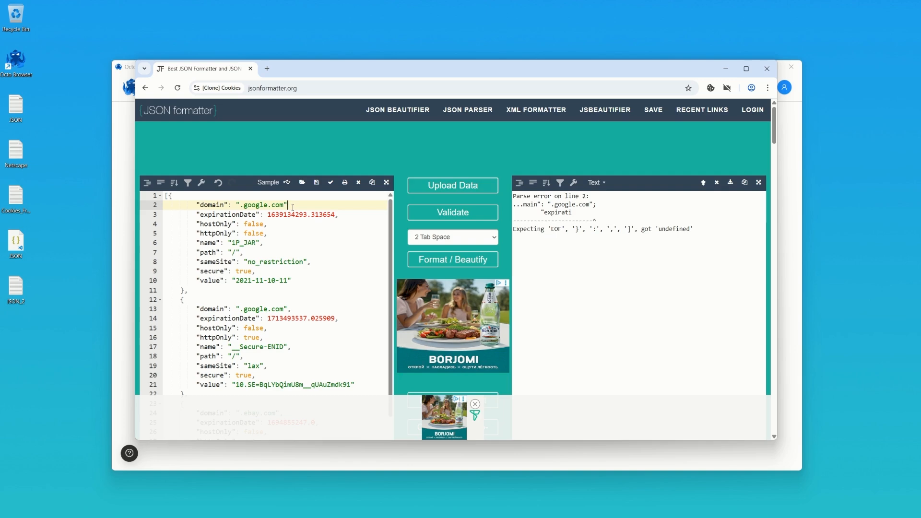
mouse_move(414, 192)
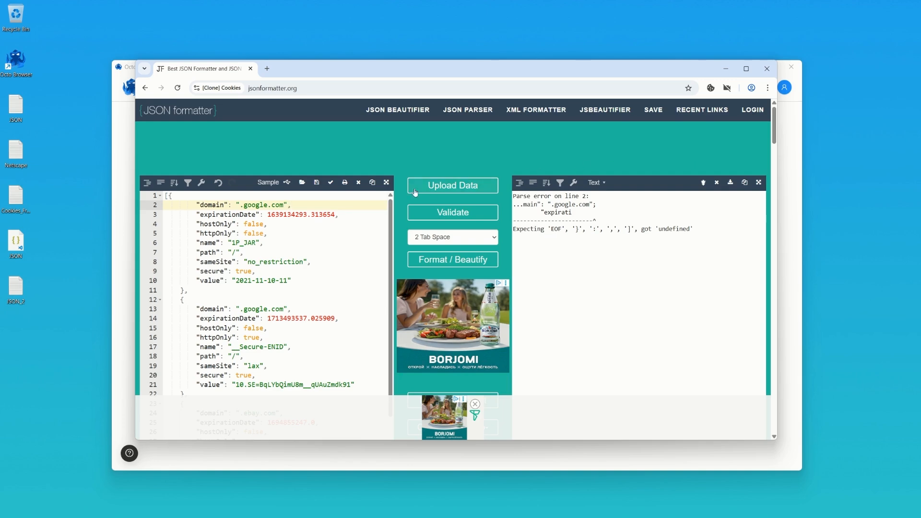
click(451, 212)
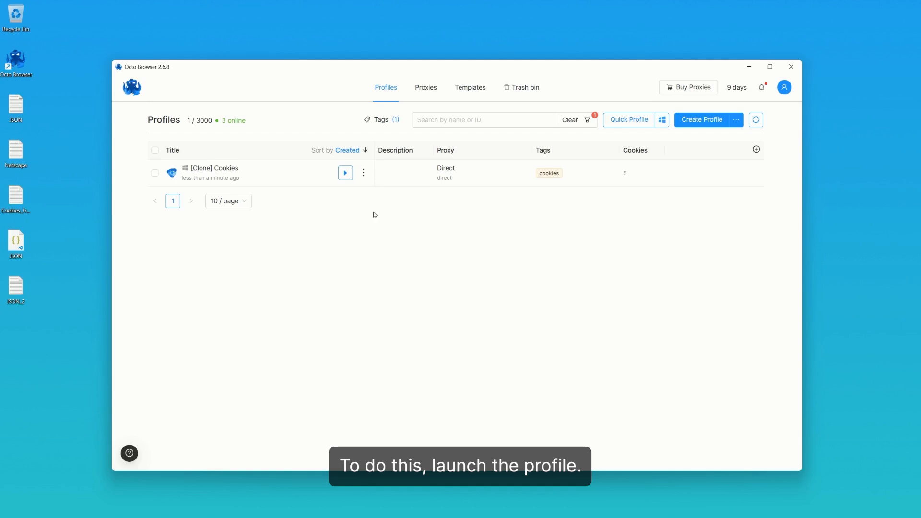
- Launch the [Clone] Cookies profile and head to chrome://settings/content/all
click(345, 173)
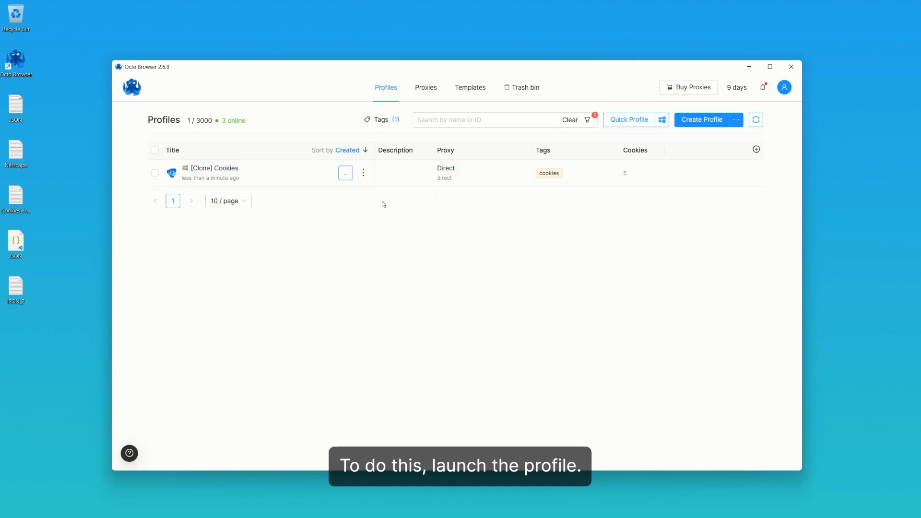
click(345, 172)
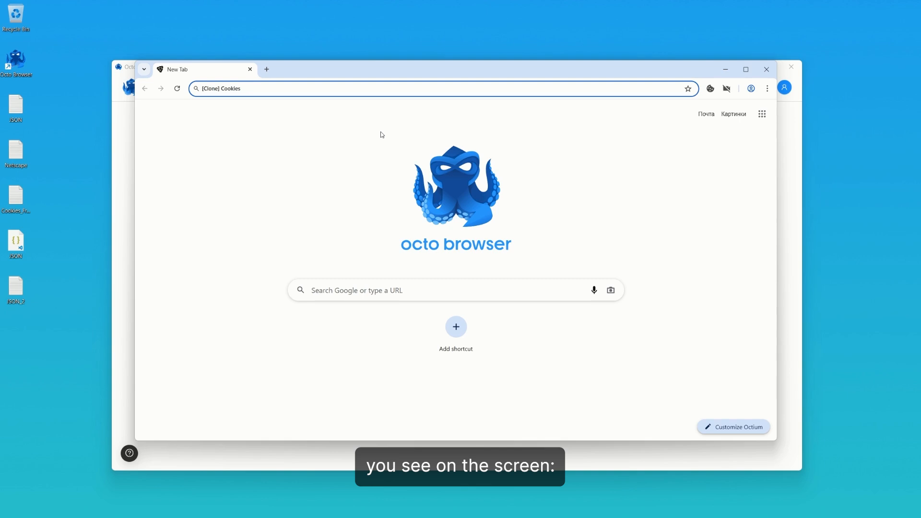
text(chrome://settings/content/all)
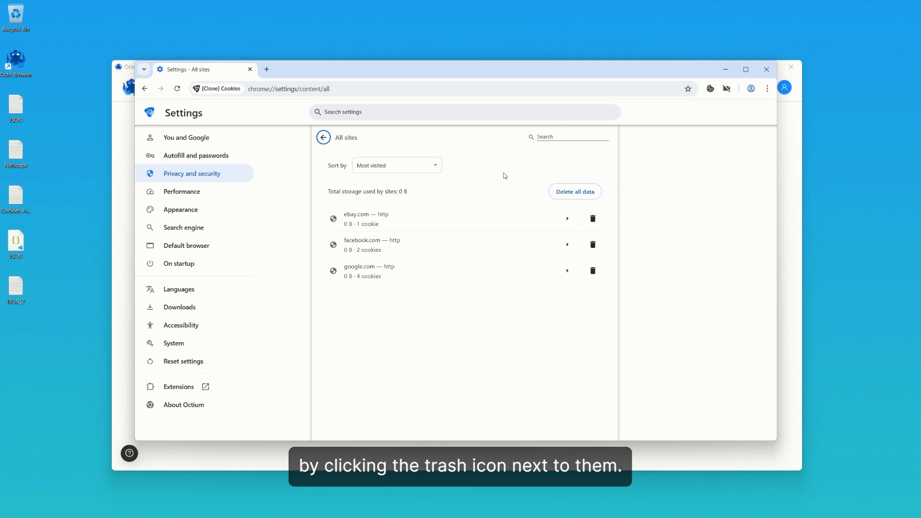
- Delete ebay.com's cookie, then wipe stored data for all remaining sites
click(593, 218)
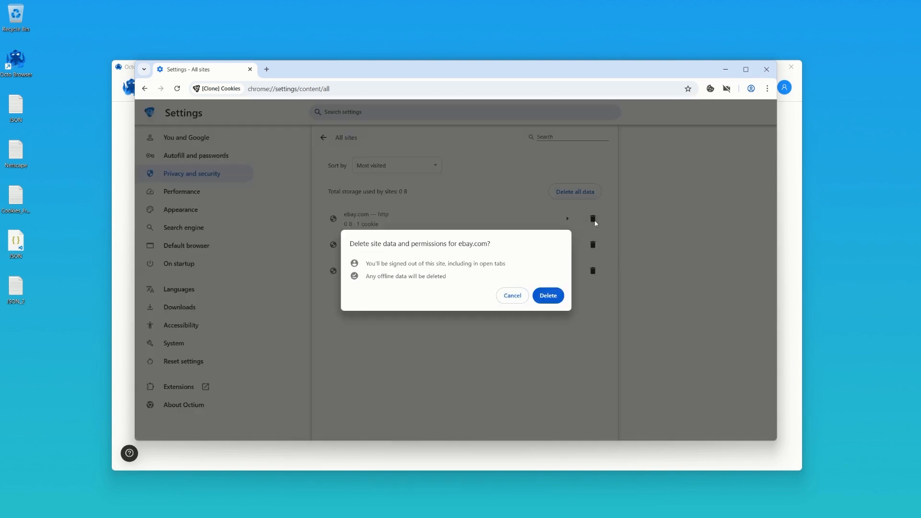
click(547, 295)
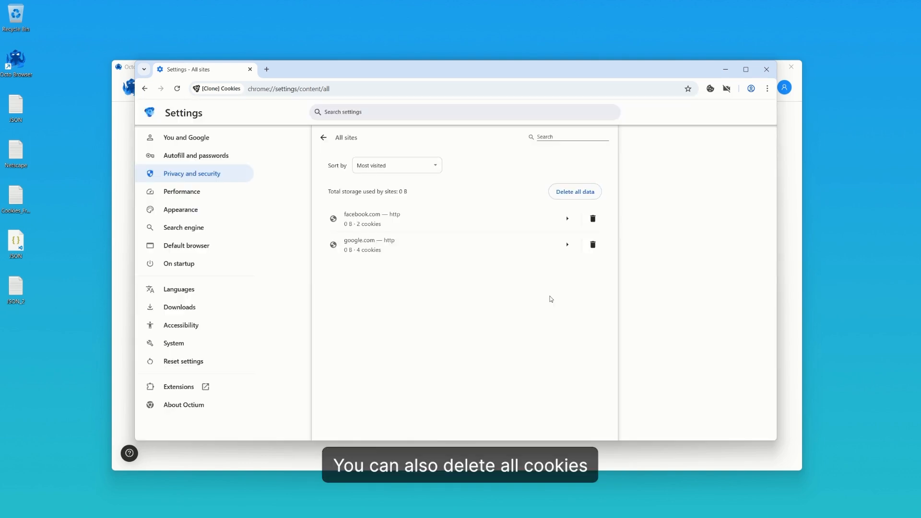
mouse_move(543, 295)
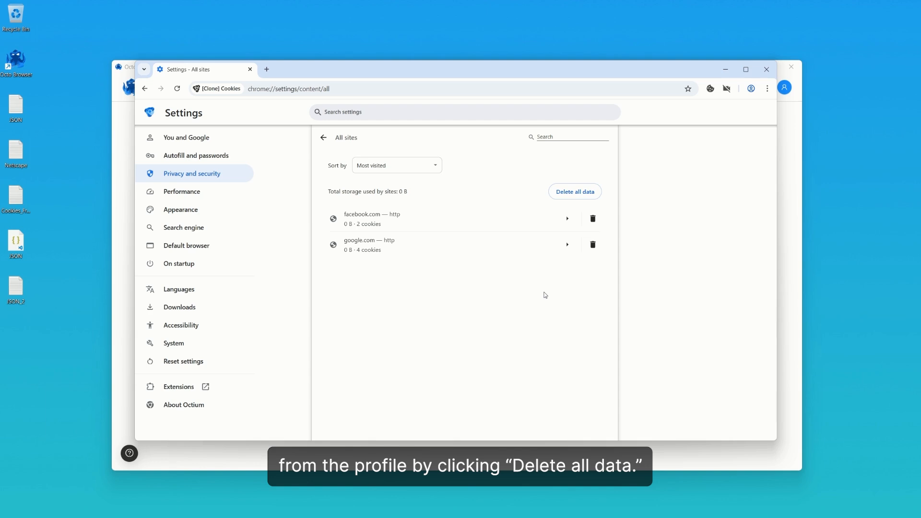
click(574, 192)
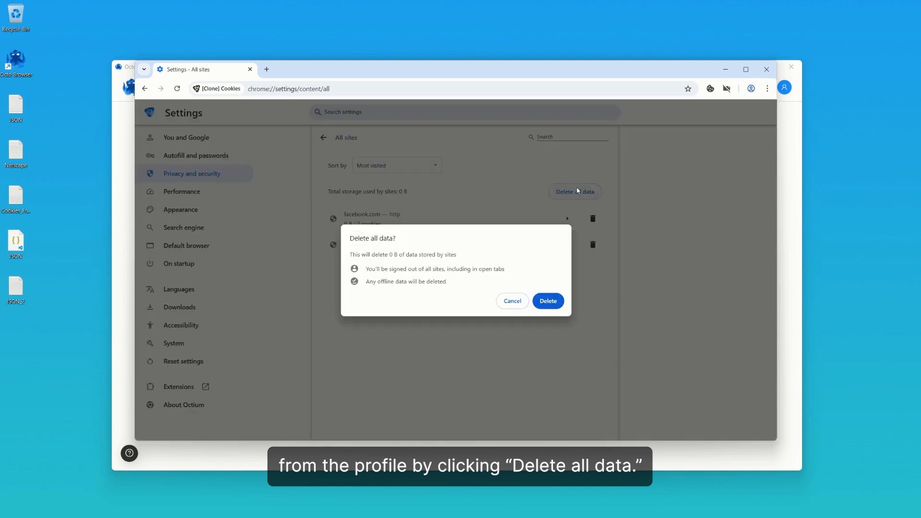
click(547, 300)
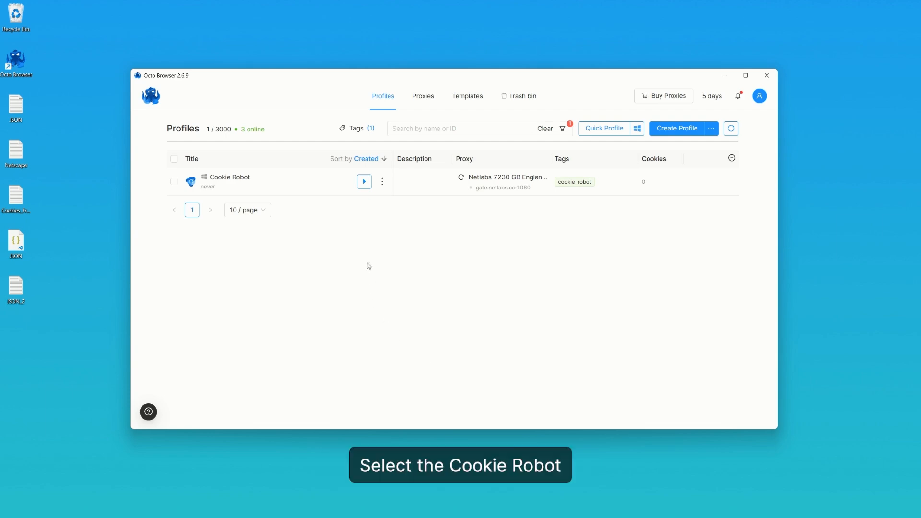
click(382, 181)
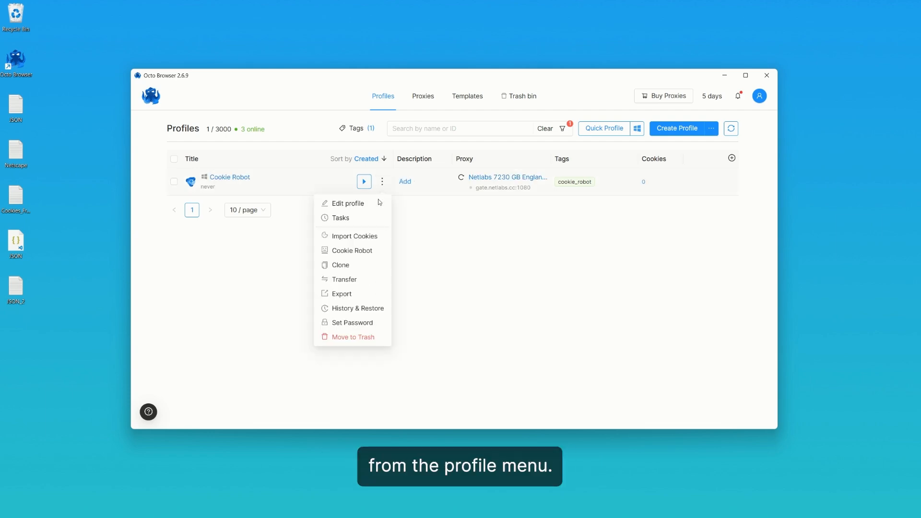
click(351, 250)
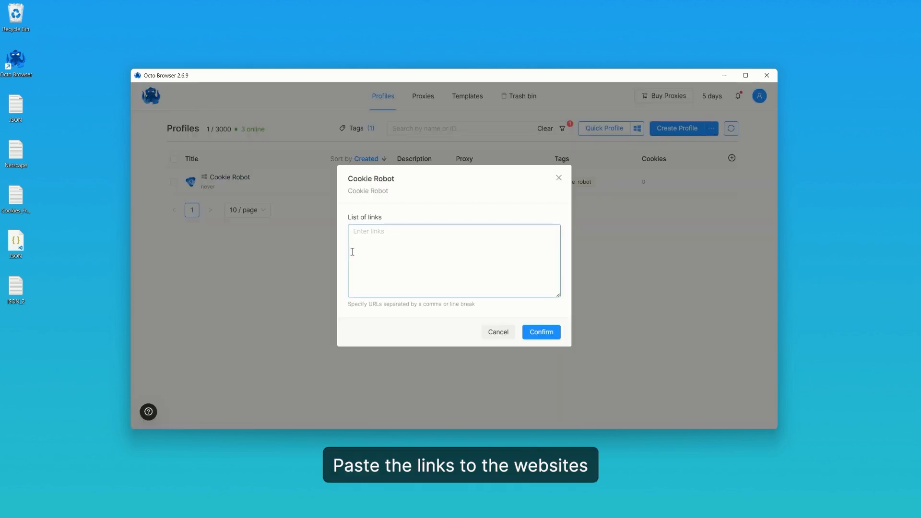
text(https://amazon.con)
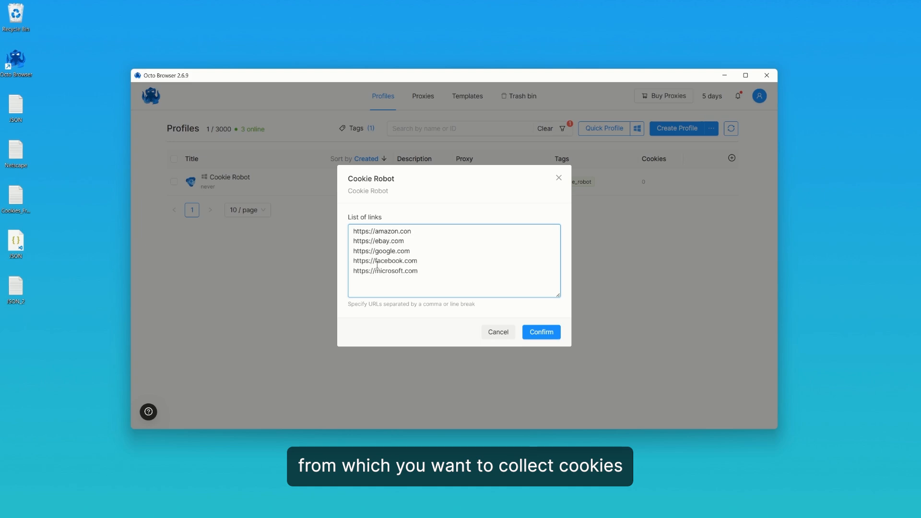
click(540, 332)
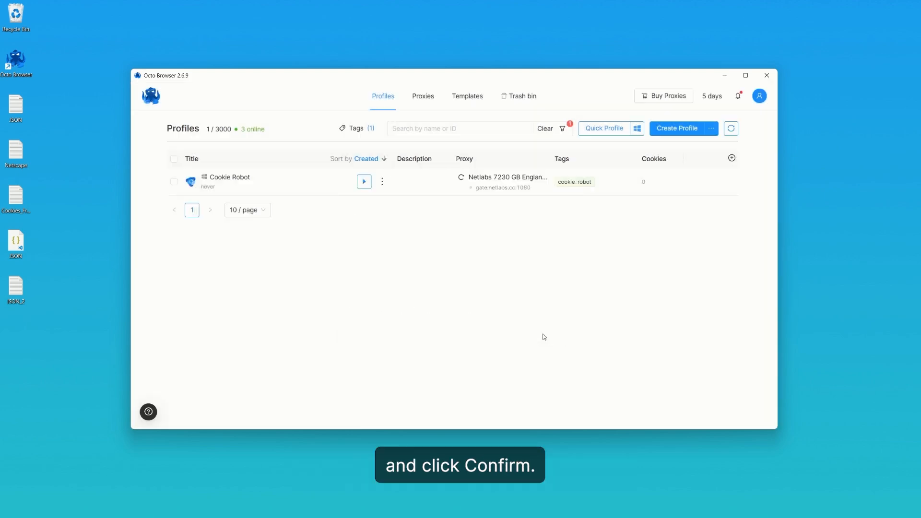
click(364, 181)
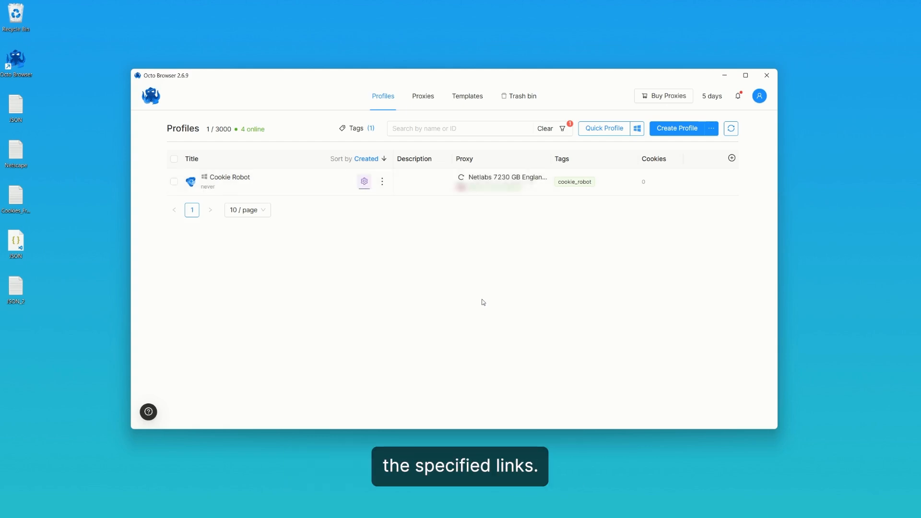
click(364, 182)
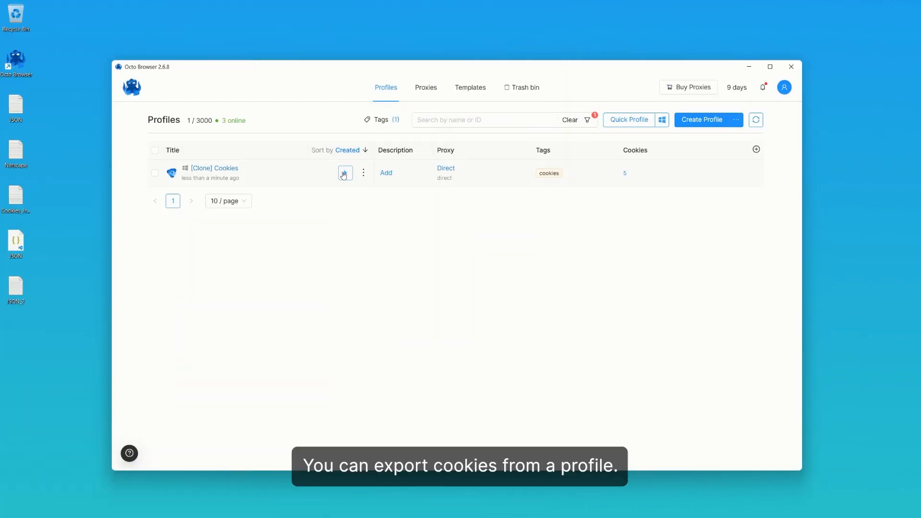
mouse_move(385, 219)
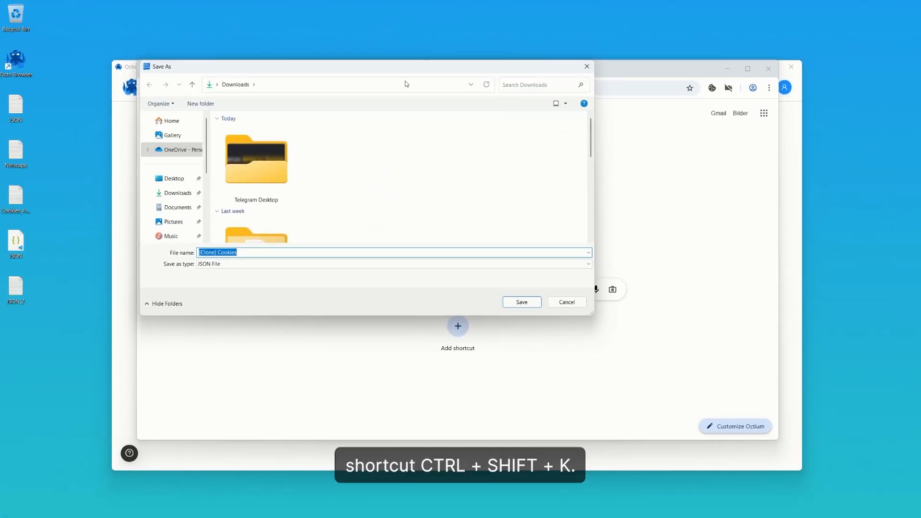
- Choose JSON as the export type (after trying TXT) and save the cookie file to Downloads
click(391, 264)
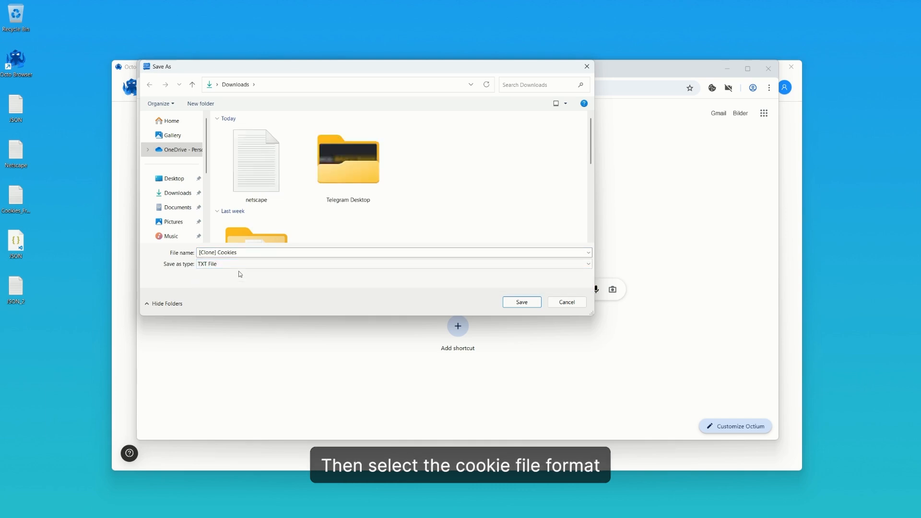
click(391, 264)
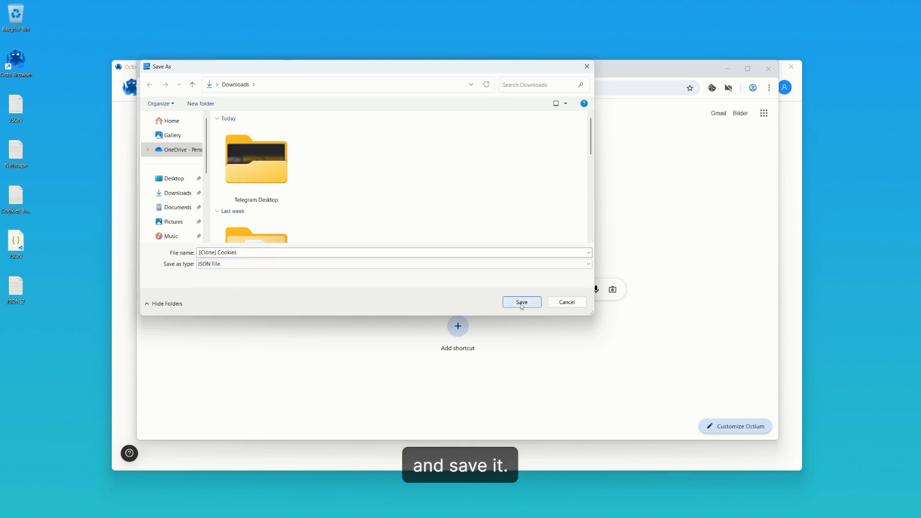
click(520, 302)
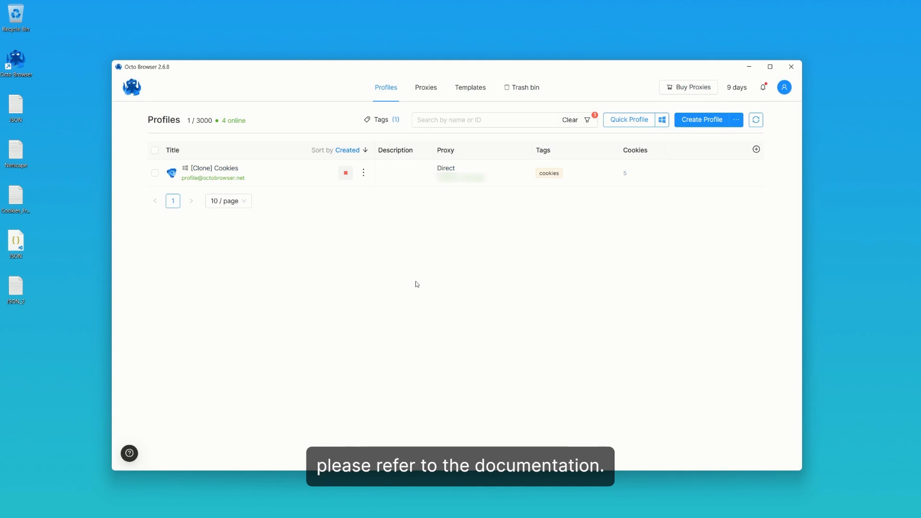
mouse_move(354, 192)
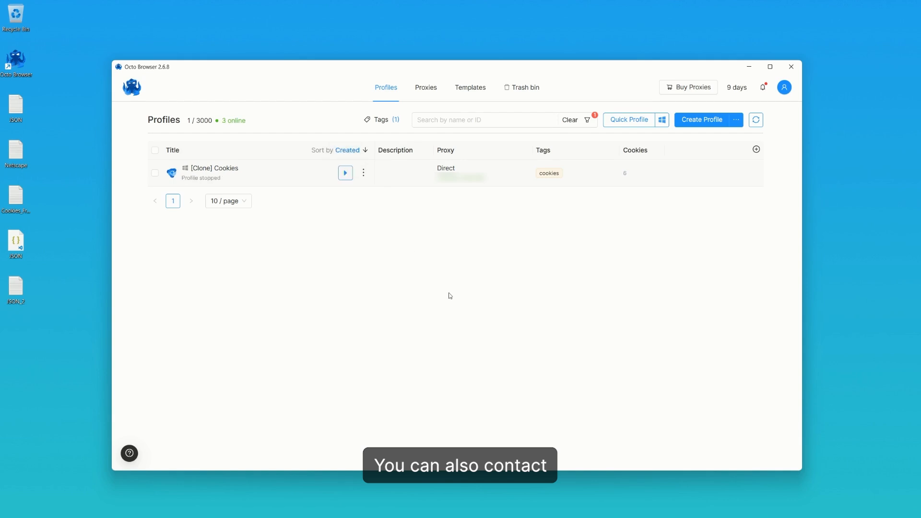
- Refresh the profile list, then bring up the help and support panel
click(756, 120)
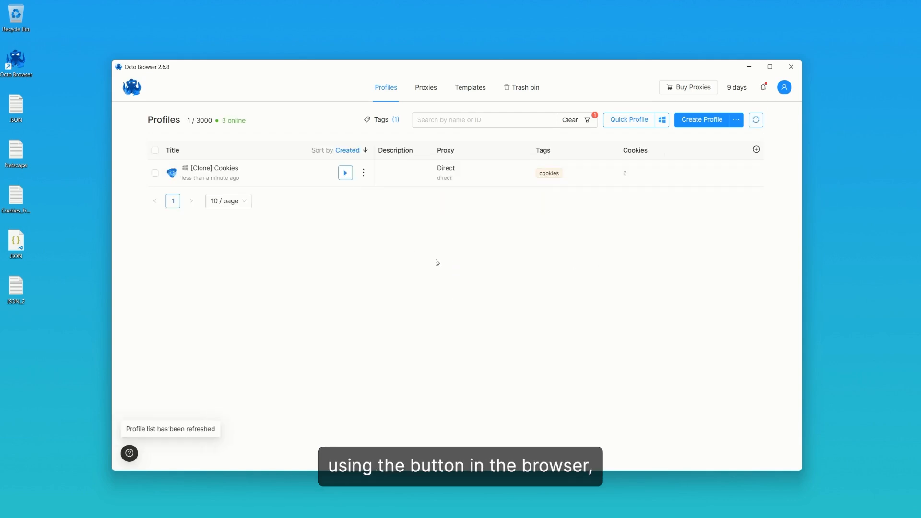
click(130, 452)
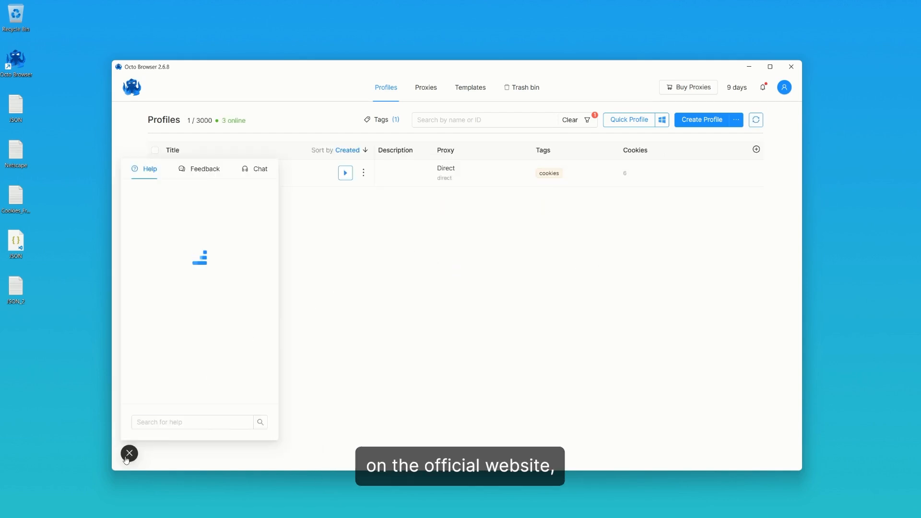